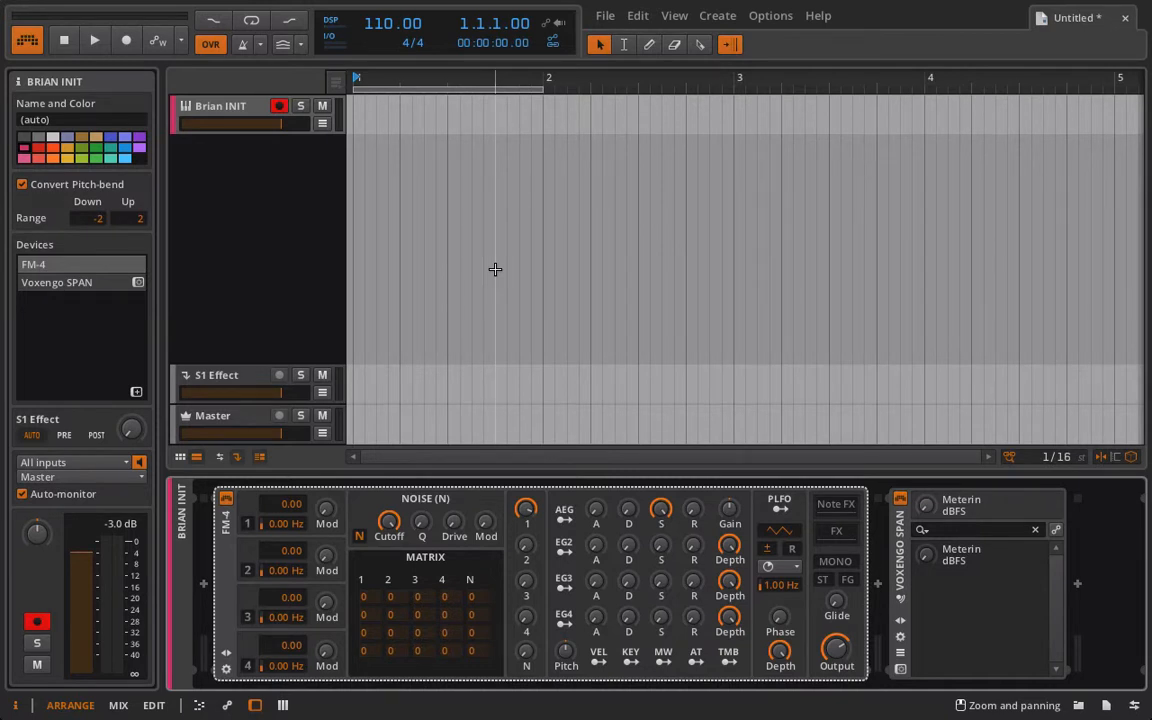
{"action": "mouse_move", "coordinate": [322, 430]}
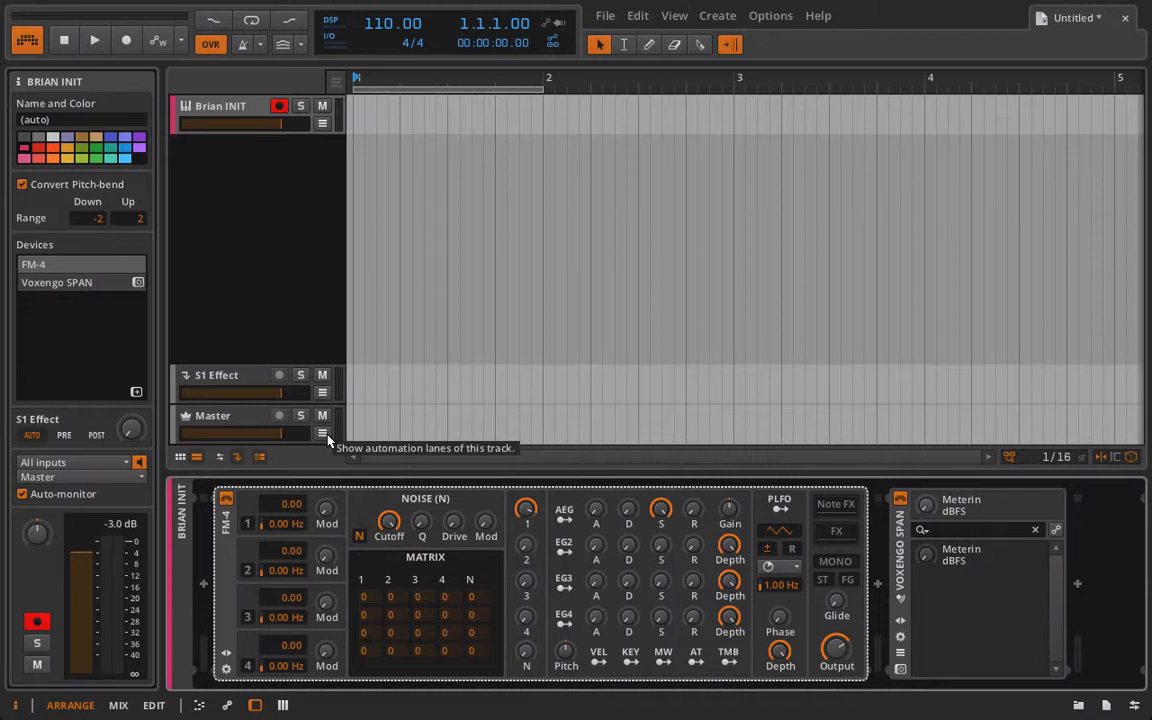
{"action": "mouse_move", "coordinate": [288, 563]}
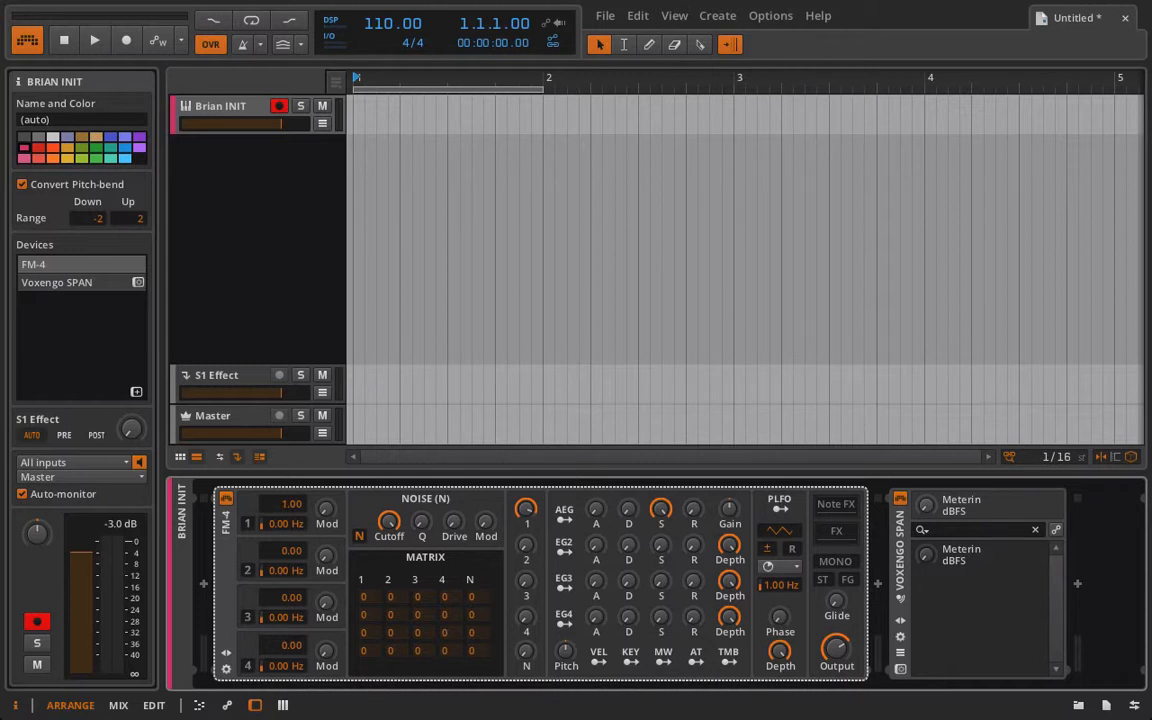
{"action": "mouse_move", "coordinate": [284, 508]}
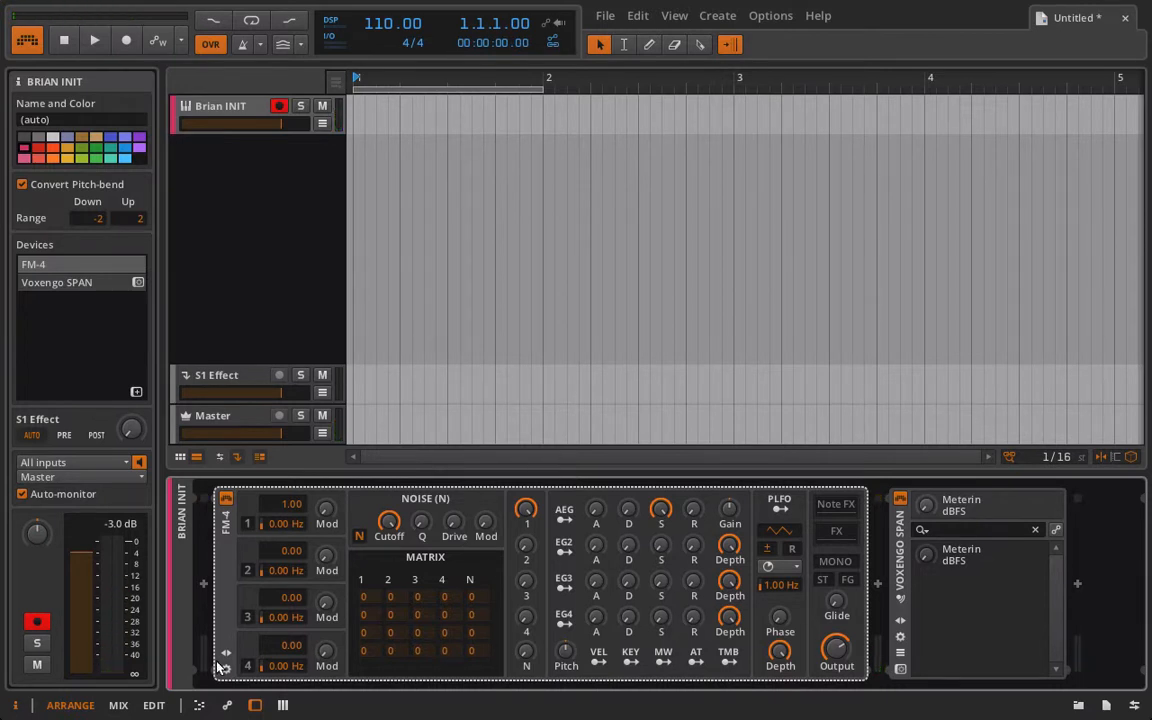
{"action": "mouse_move", "coordinate": [283, 561]}
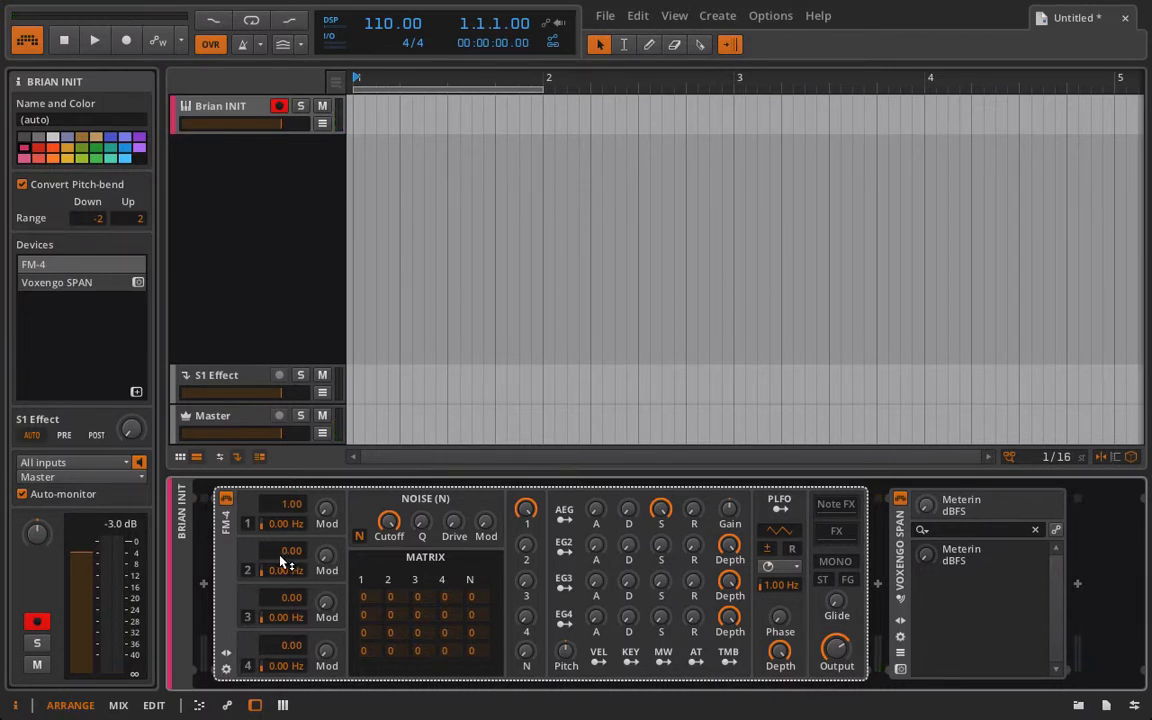
- Start entering operator 2's frequency ratio of 0.50 in FM-4
{"action": "double_click", "coordinate": [288, 551]}
{"action": "type", "text": "0.5"}
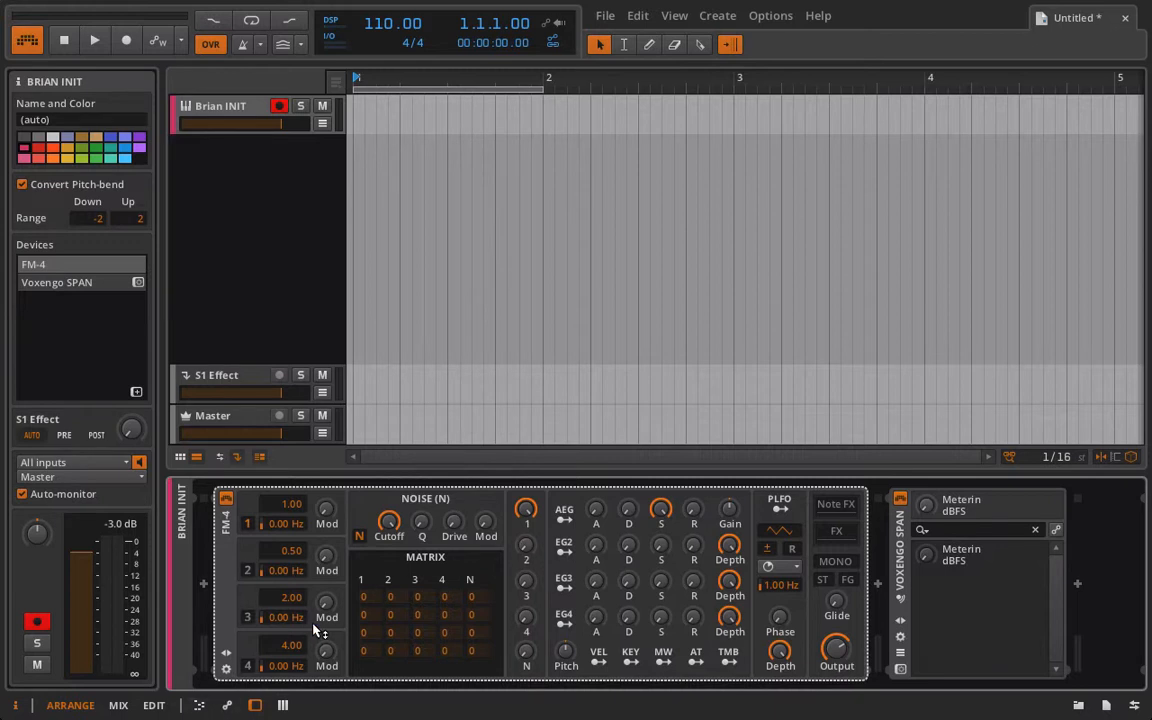
{"action": "mouse_move", "coordinate": [315, 645]}
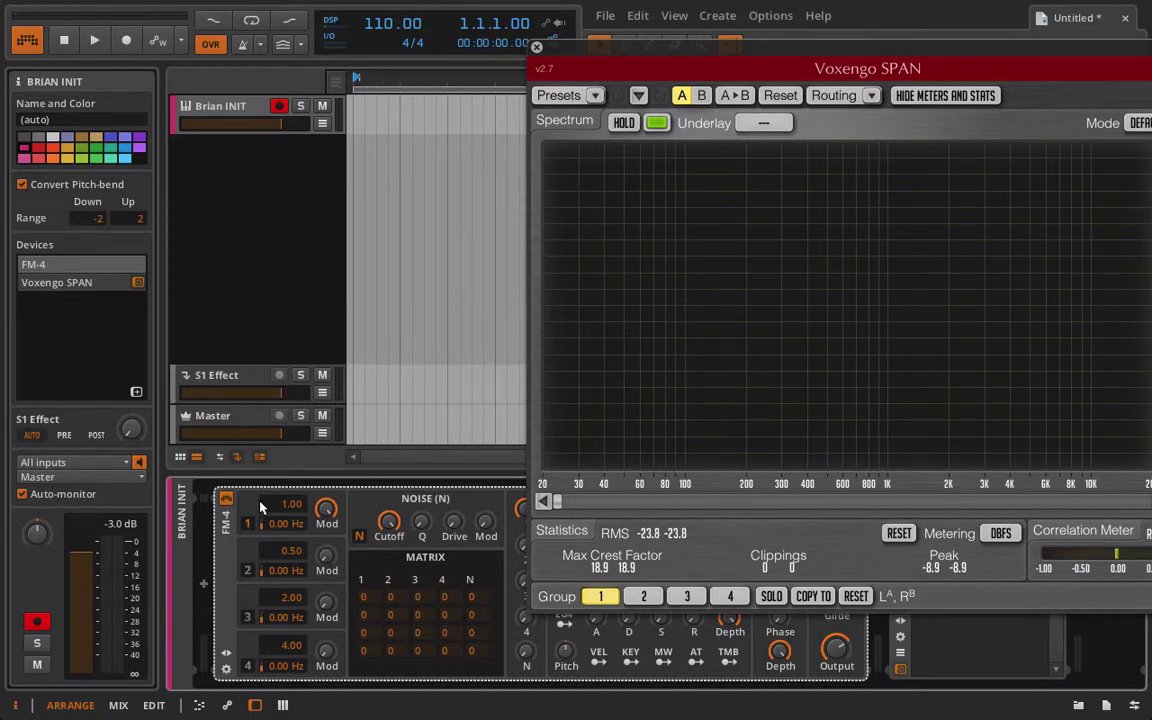
- Check operator 1's harmonic spectrum in Voxengo SPAN, then close the analyser window
{"action": "left_click", "coordinate": [94, 45]}
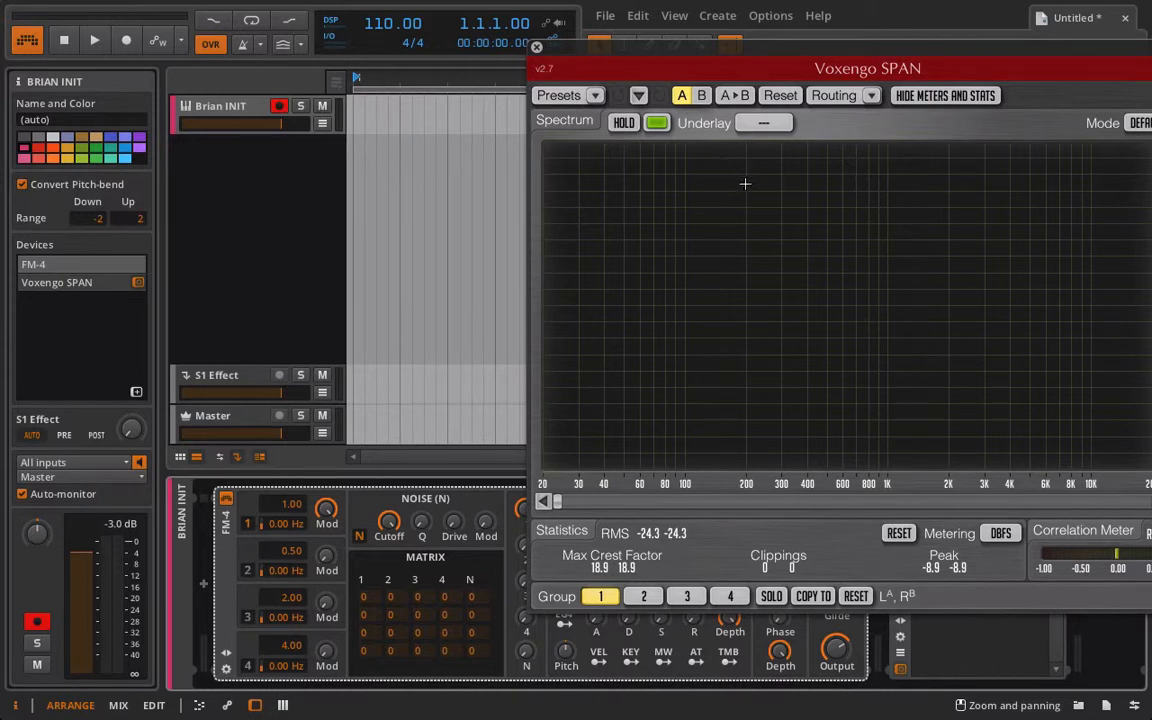
{"action": "mouse_move", "coordinate": [908, 343]}
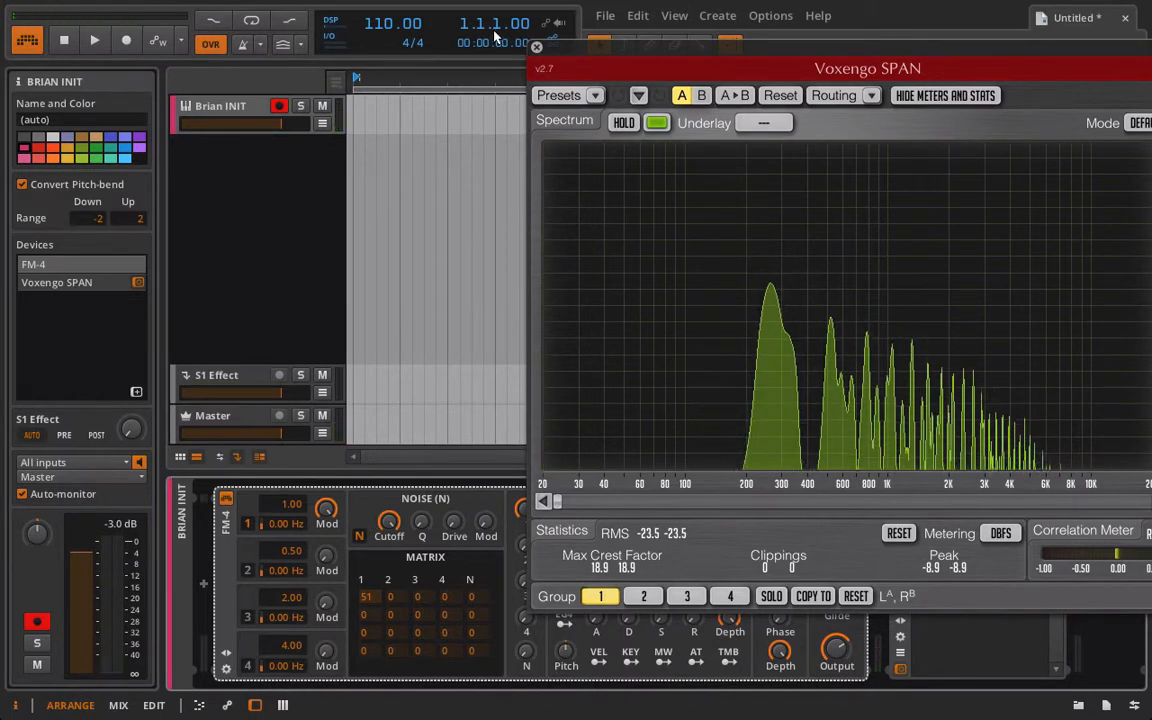
{"action": "left_click", "coordinate": [535, 49]}
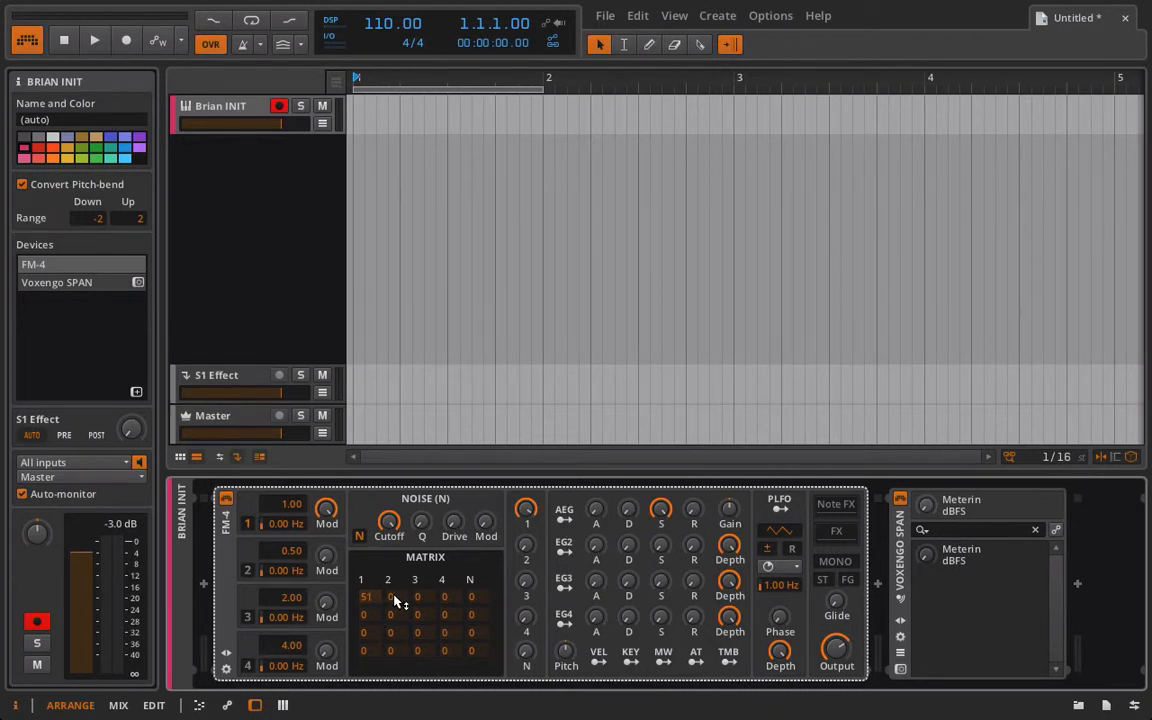
{"action": "mouse_move", "coordinate": [401, 580]}
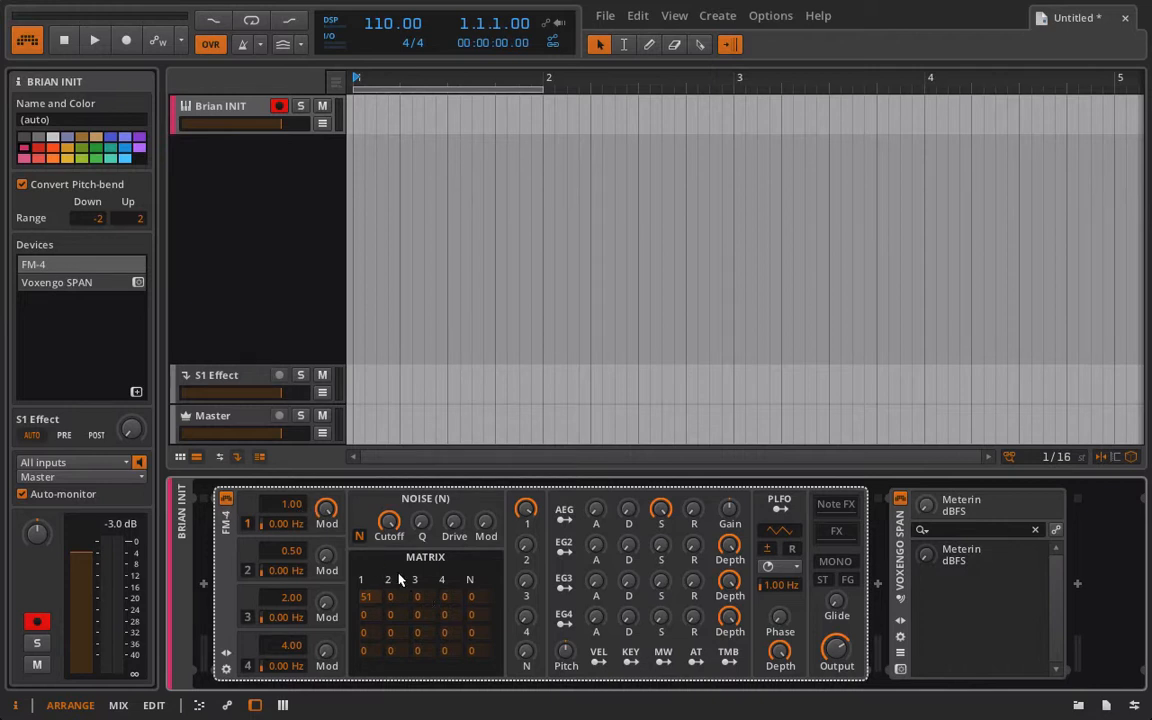
{"action": "mouse_move", "coordinate": [280, 471]}
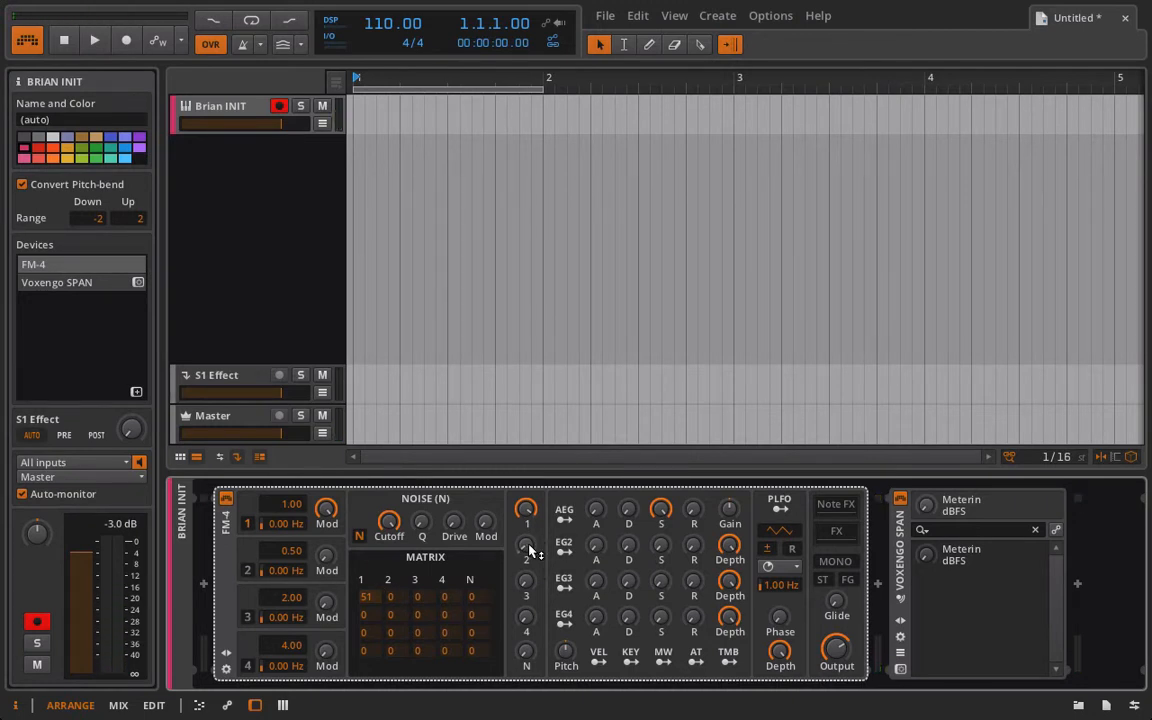
- Raise FM-4 operator 2's output level
{"action": "left_click", "coordinate": [94, 47]}
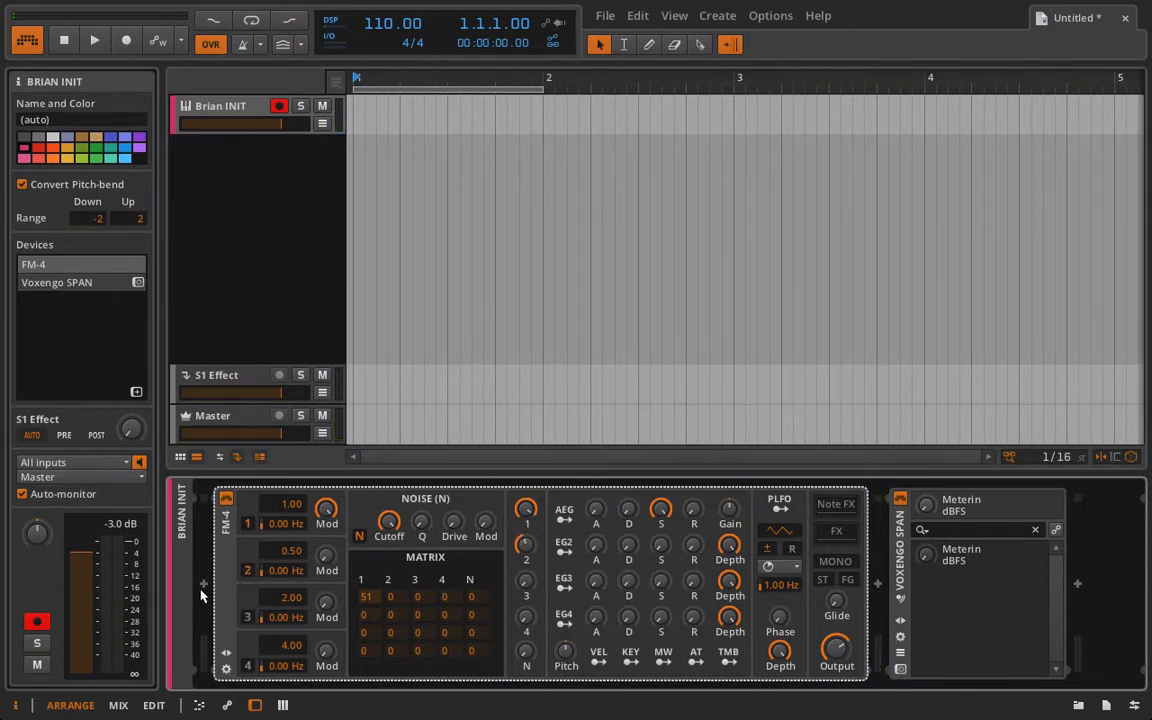
{"action": "mouse_move", "coordinate": [235, 550]}
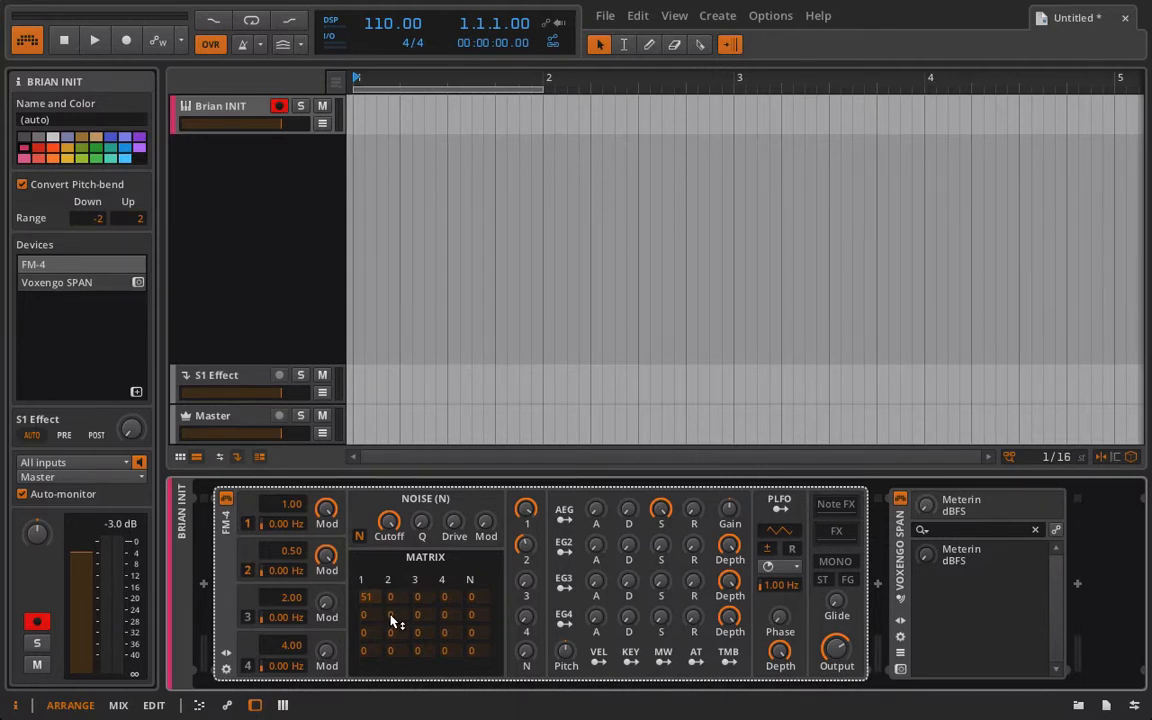
{"action": "mouse_move", "coordinate": [407, 623]}
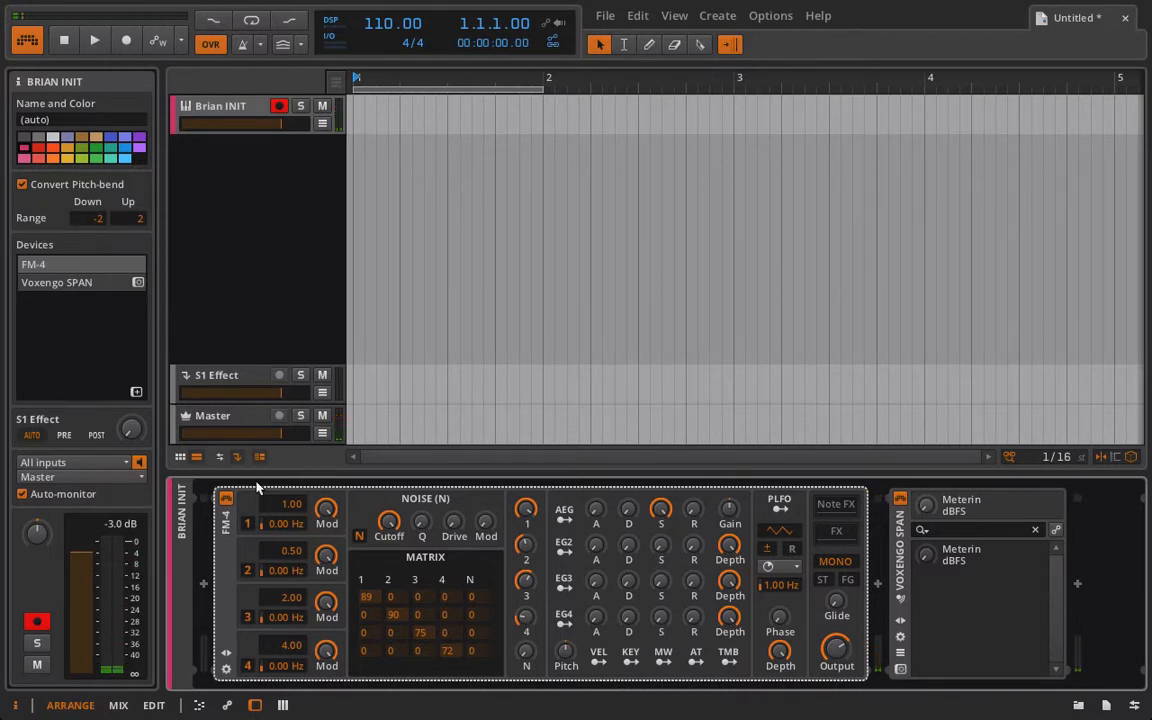
- Detune FM-4 operator 4's frequency ratio to 3.99
{"action": "double_click", "coordinate": [289, 504]}
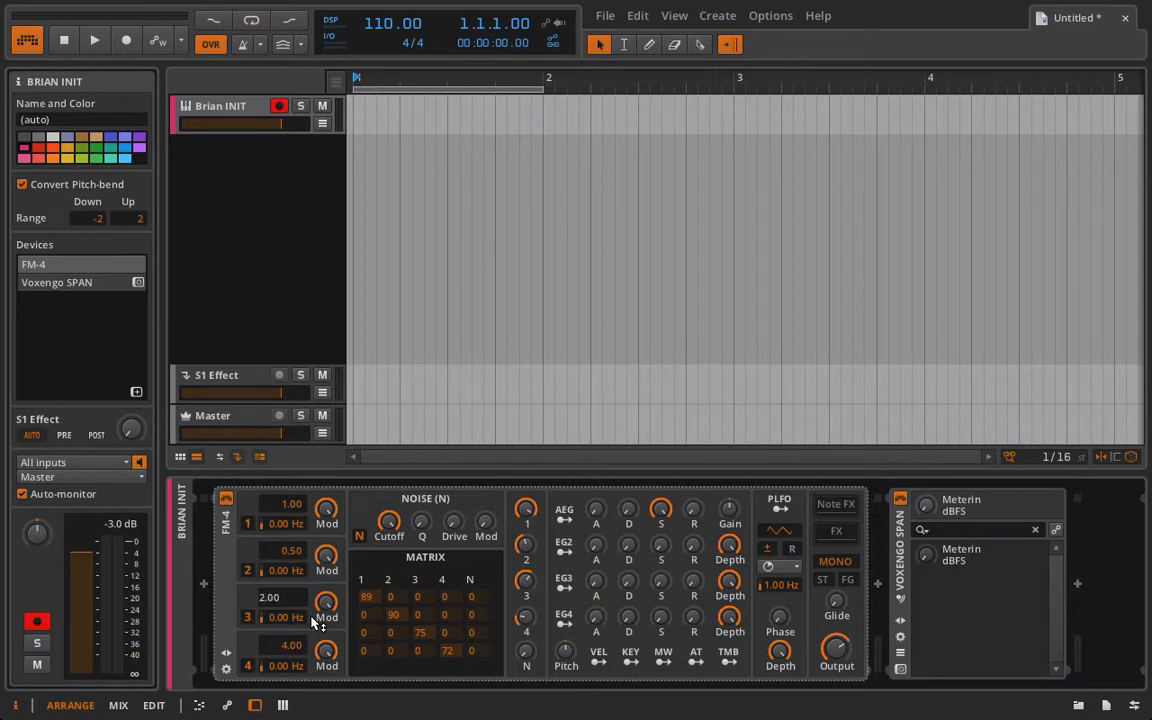
{"action": "double_click", "coordinate": [280, 645]}
{"action": "type", "text": "3."}
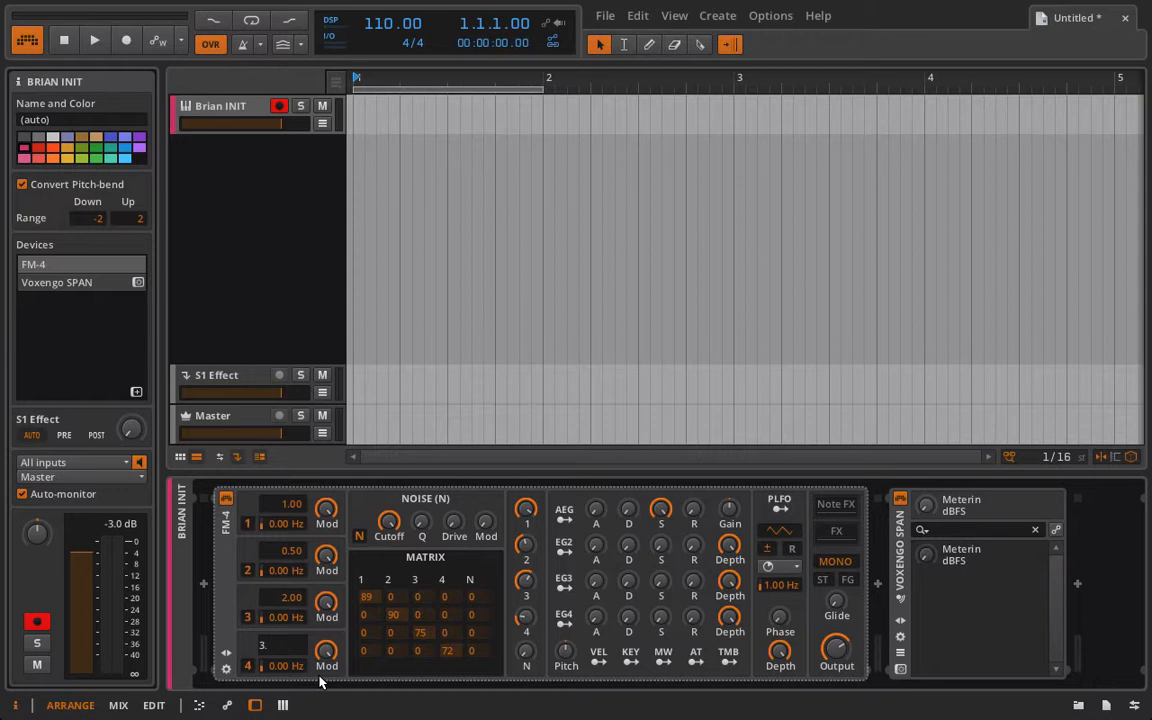
{"action": "left_click_drag", "start_coordinate": [291, 645], "coordinate": [291, 600]}
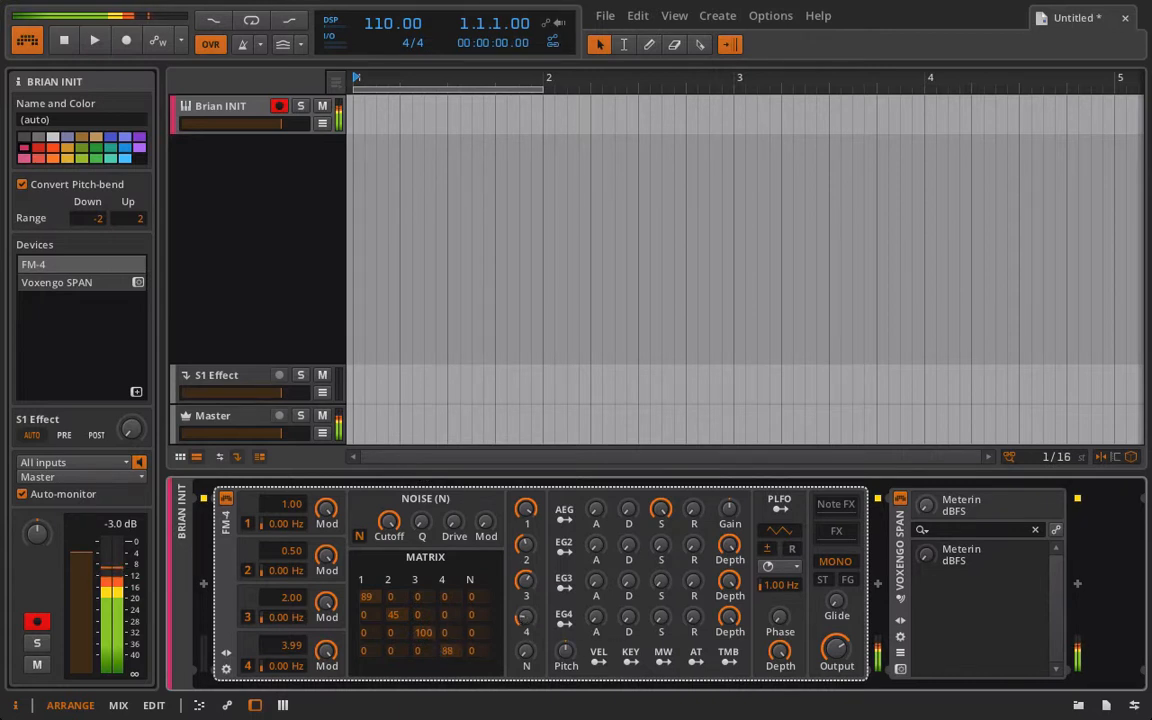
{"action": "mouse_move", "coordinate": [523, 562]}
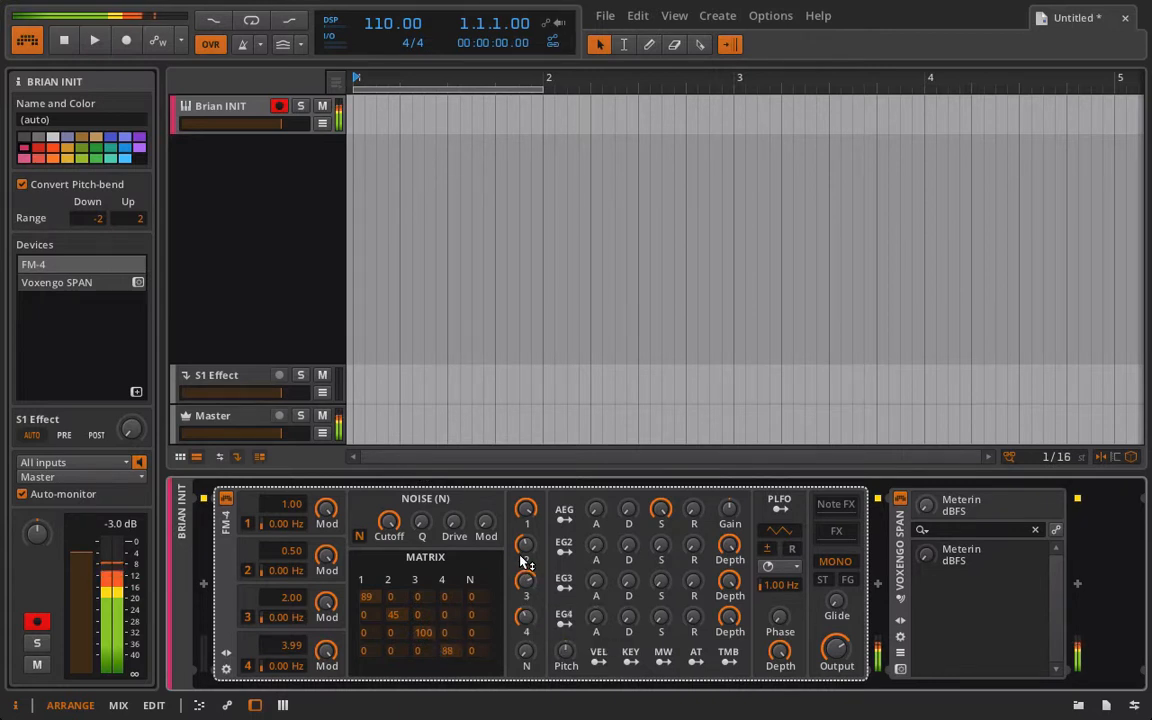